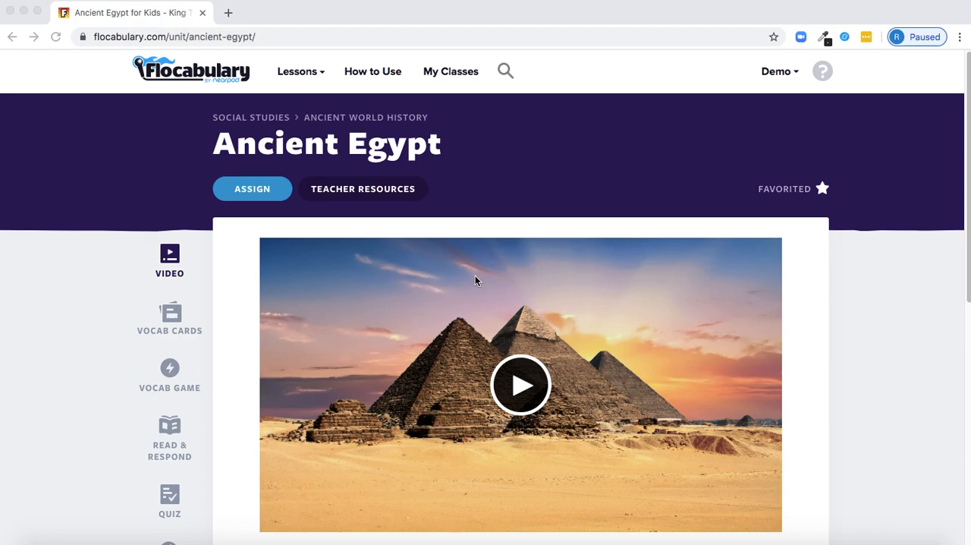
mouse_move(262, 175)
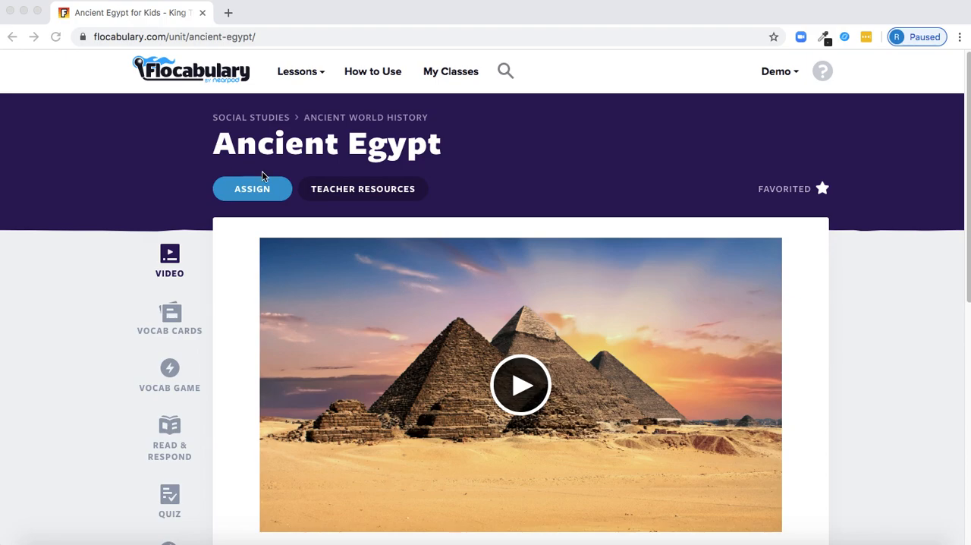
- Start assigning Ancient Egypt to ELA Period 3 only, removing ELA Period 1, and proceed to activities and dates
click(252, 189)
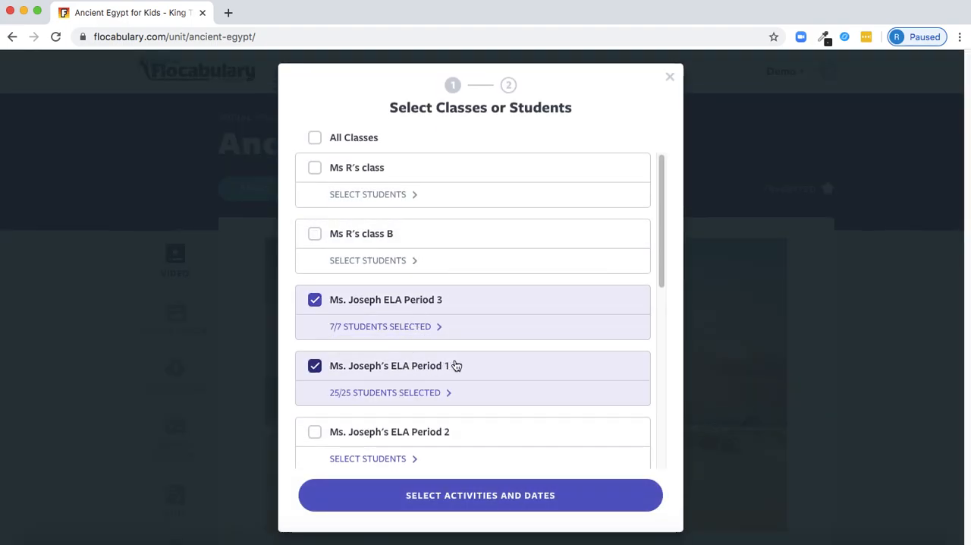
scroll(down, 3)
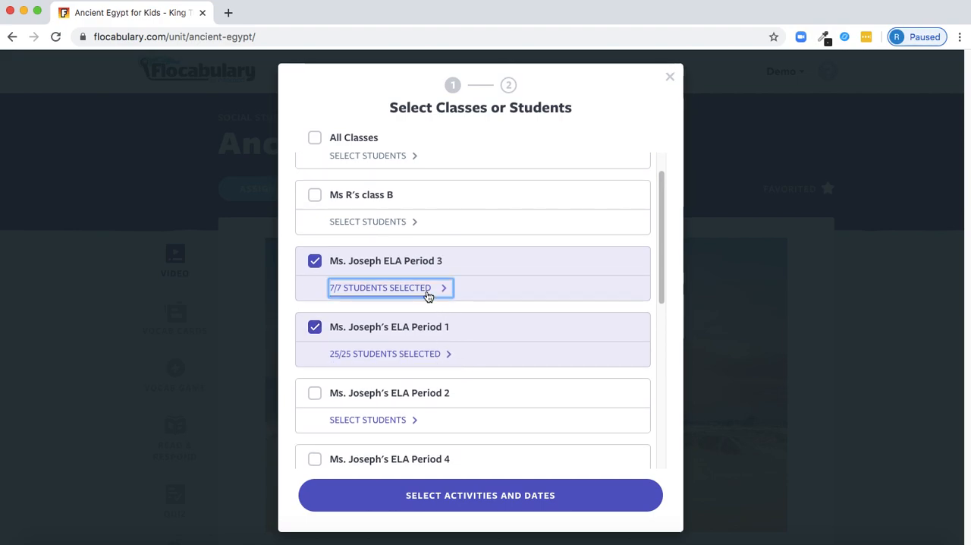
click(379, 287)
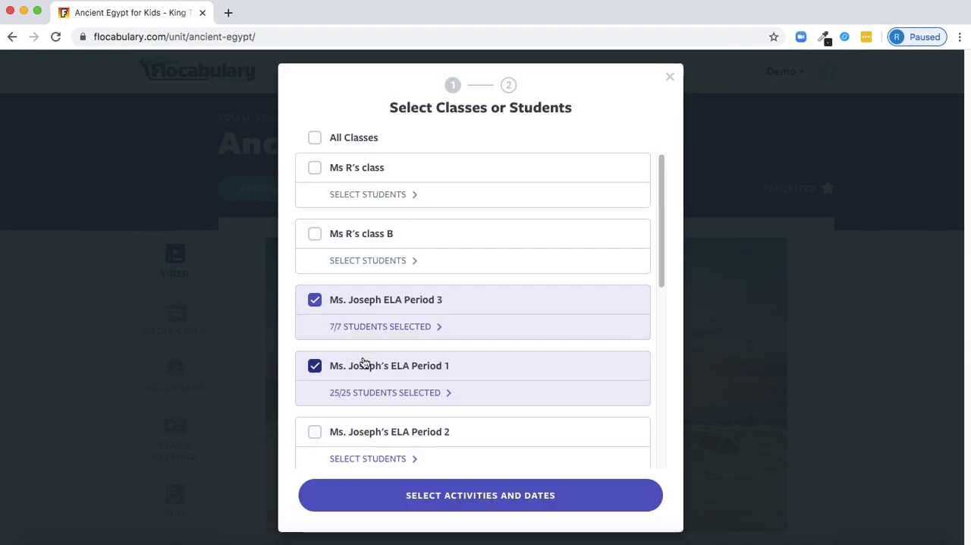
click(315, 364)
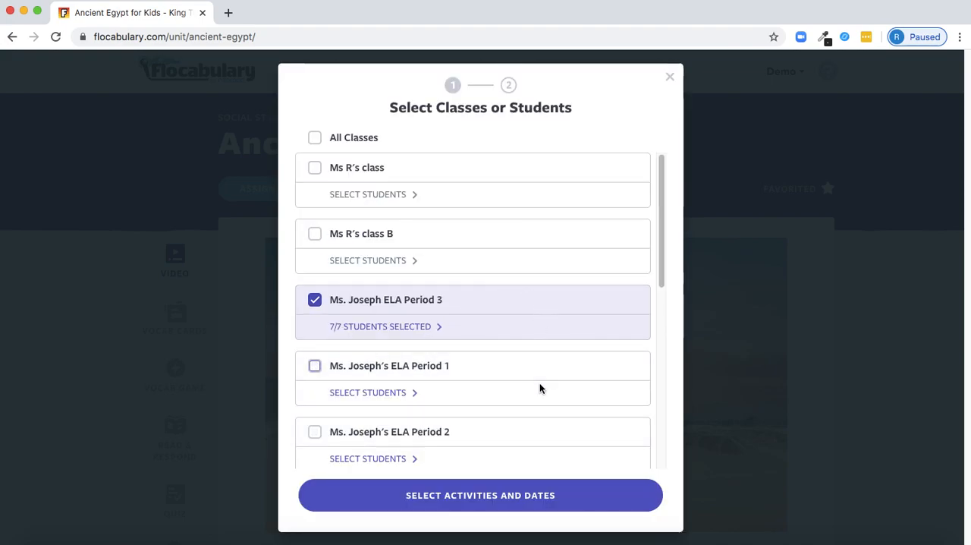
click(479, 495)
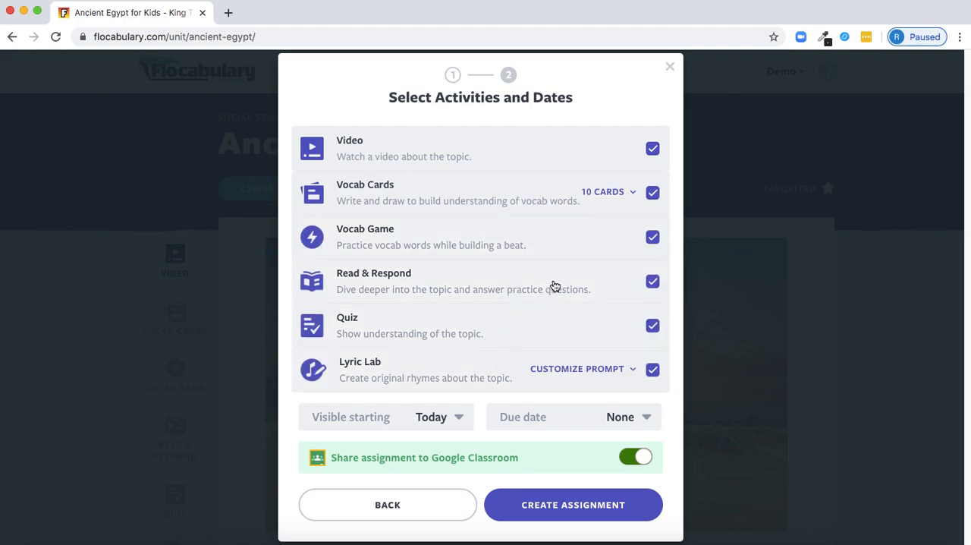
- Reduce Vocab Cards to dynasty, hieroglyphics, Nile, pyramid and Sphinx (5 of 10 cards)
click(607, 192)
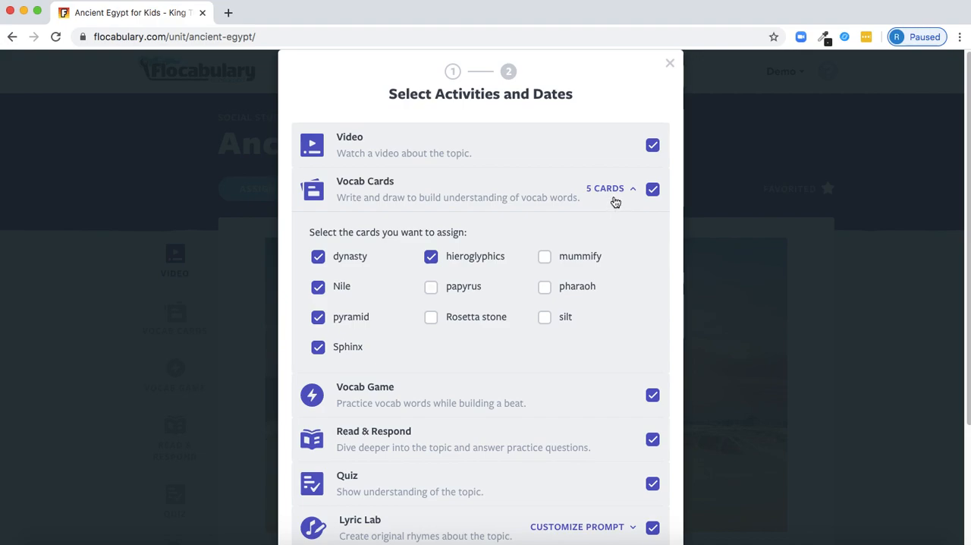
click(610, 188)
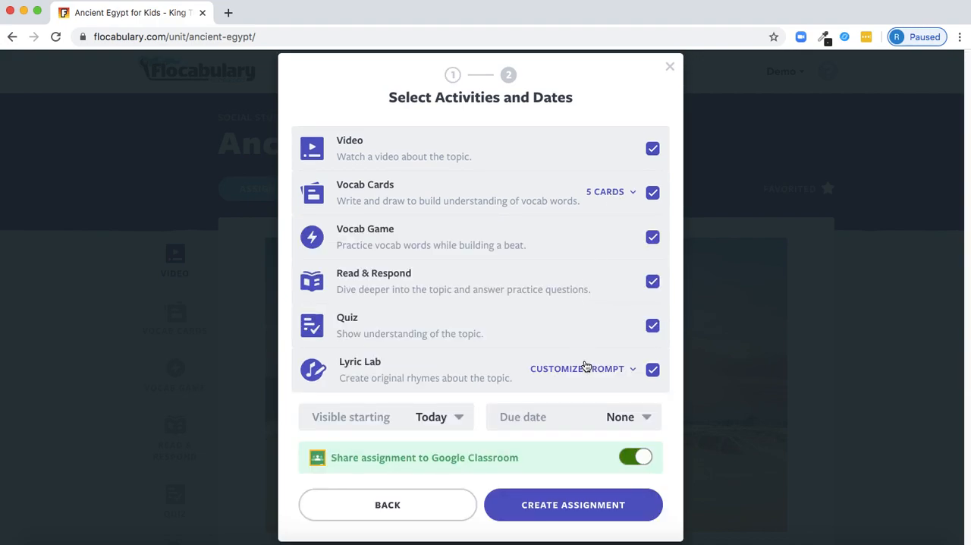
click(576, 367)
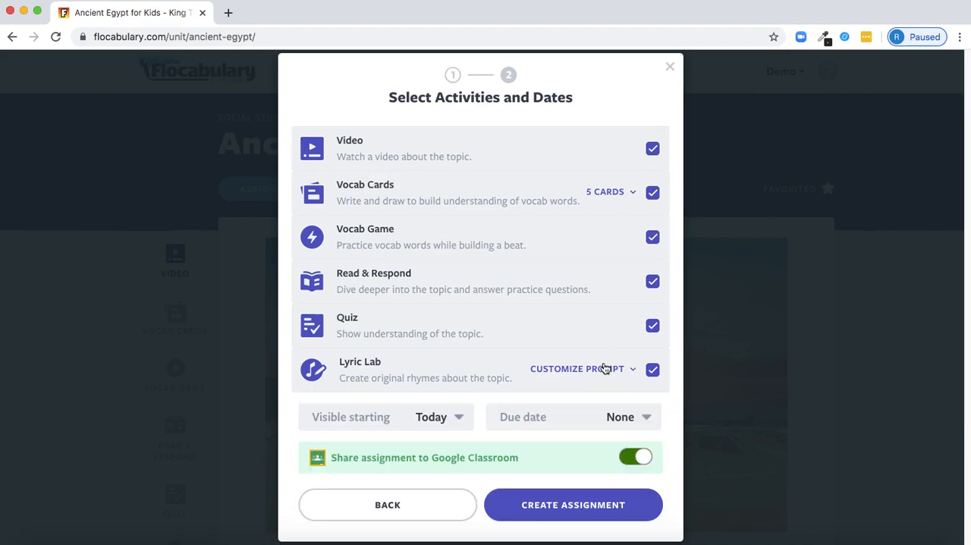
- Create the assignment due 03/20, visible from 03/16, with Google Classroom sharing off
click(628, 416)
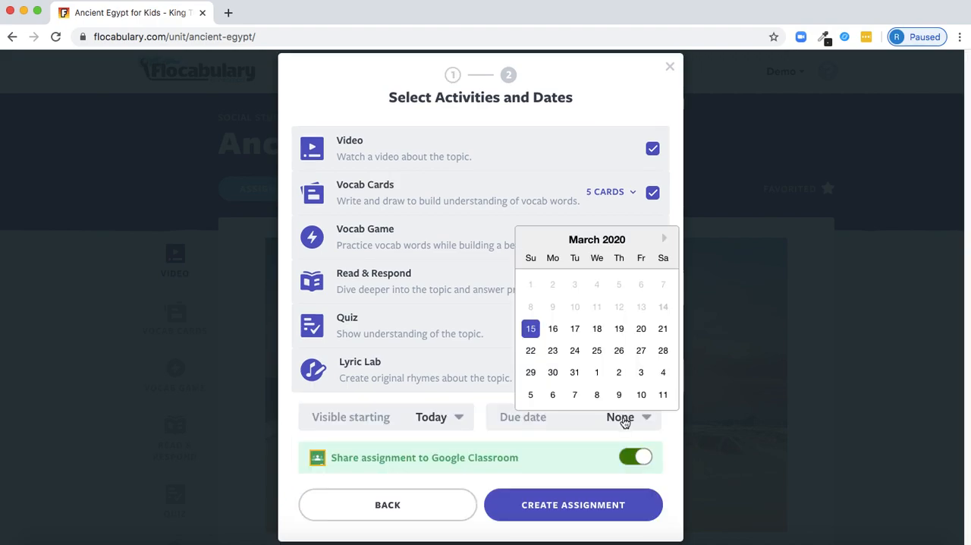
click(641, 328)
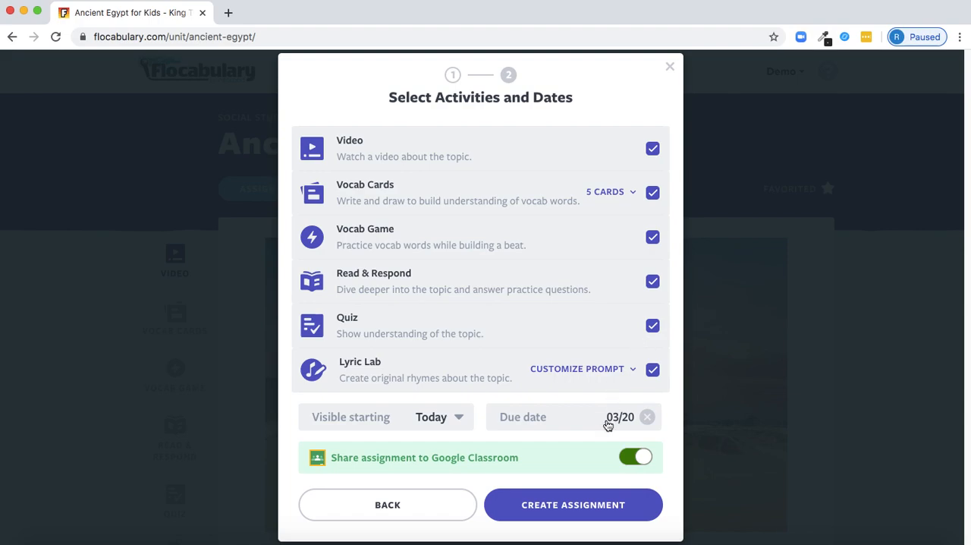
mouse_move(446, 422)
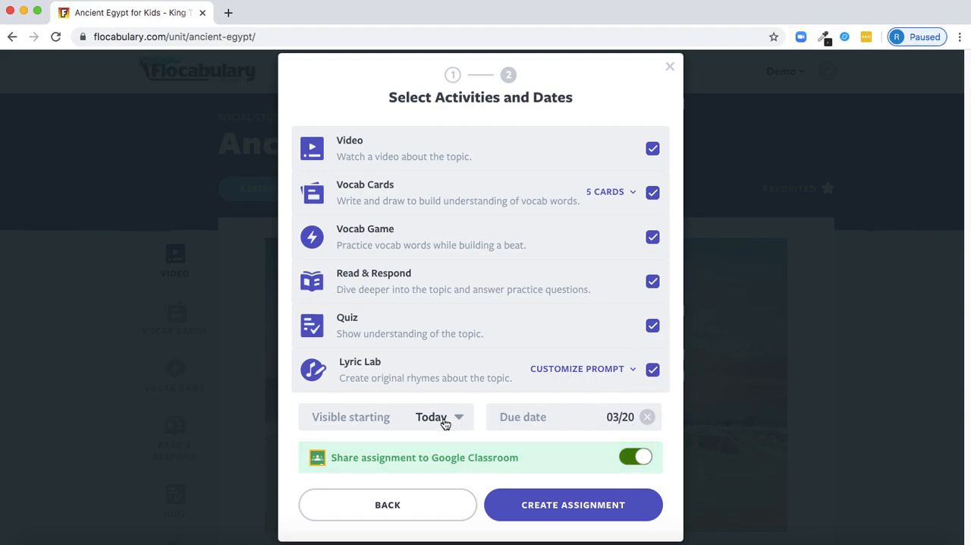
click(439, 415)
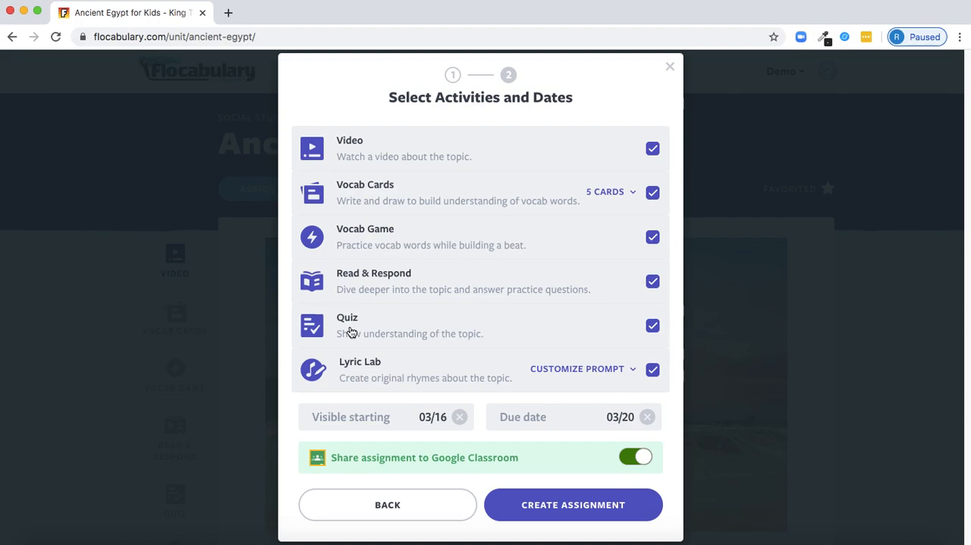
mouse_move(627, 458)
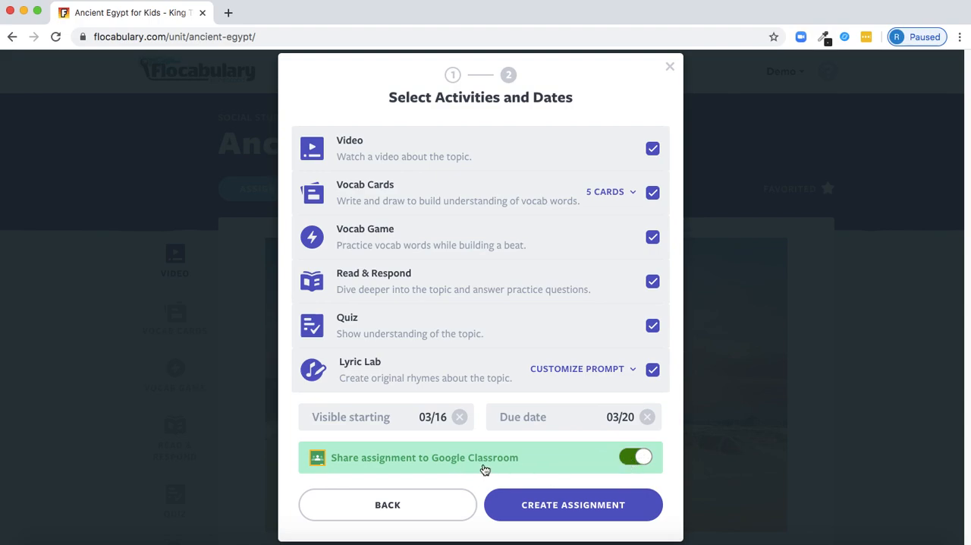
click(635, 455)
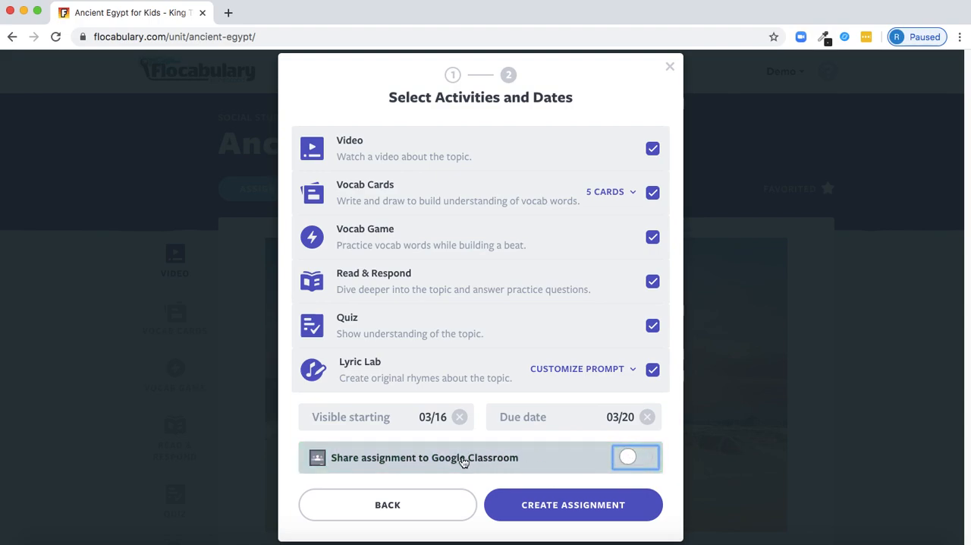
click(574, 504)
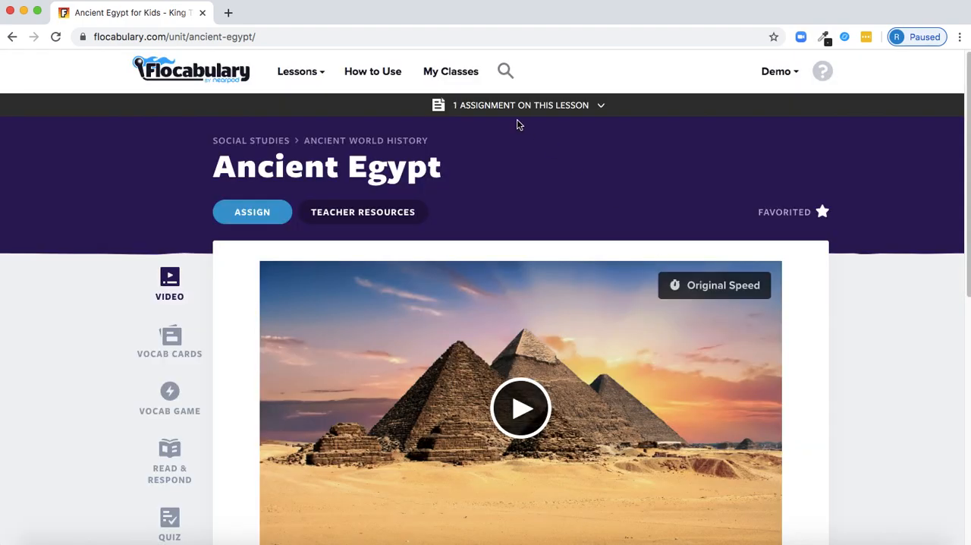
- Confirm the lesson's ELA Period 3 assignment and return to the home dashboard with My Classes
click(522, 104)
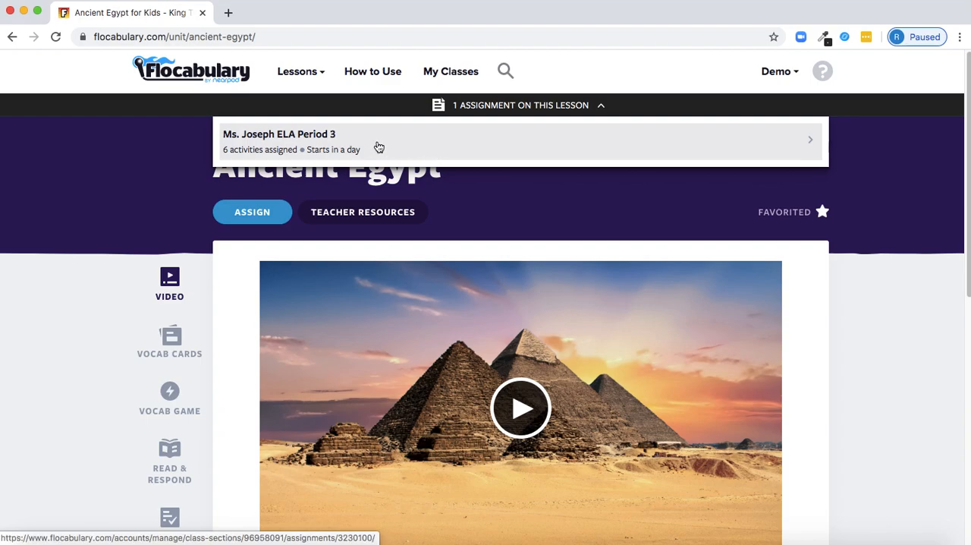
click(601, 104)
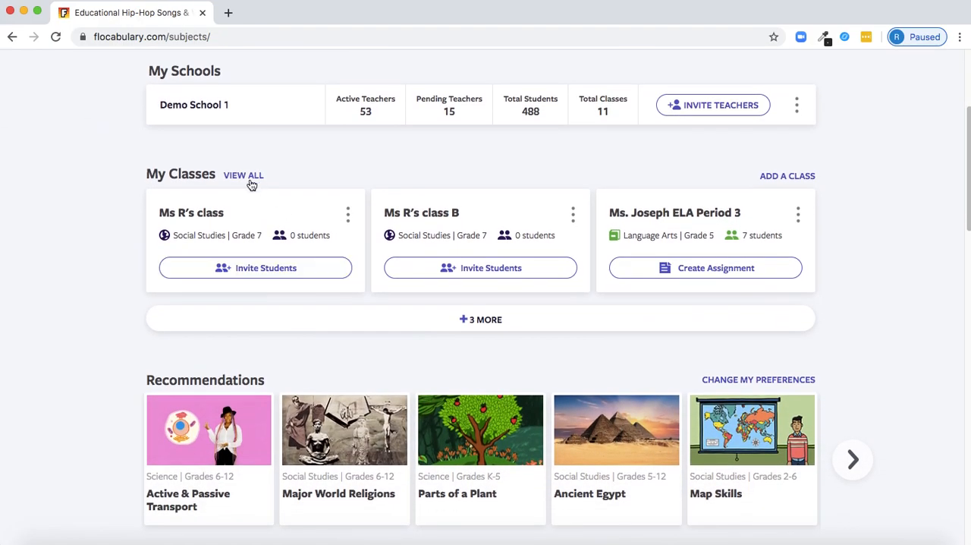
- View all class assignments and open the Compare and Contrast results summary
click(242, 175)
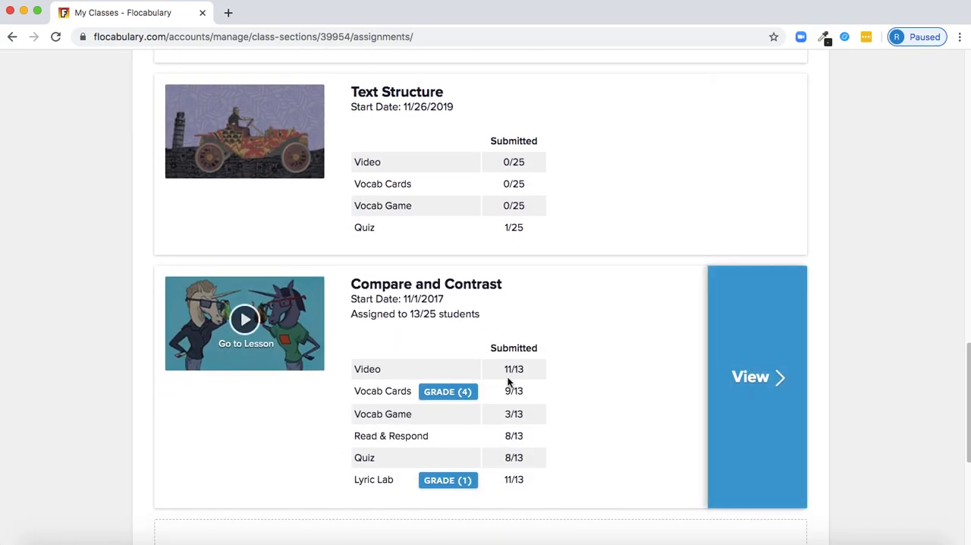
mouse_move(508, 382)
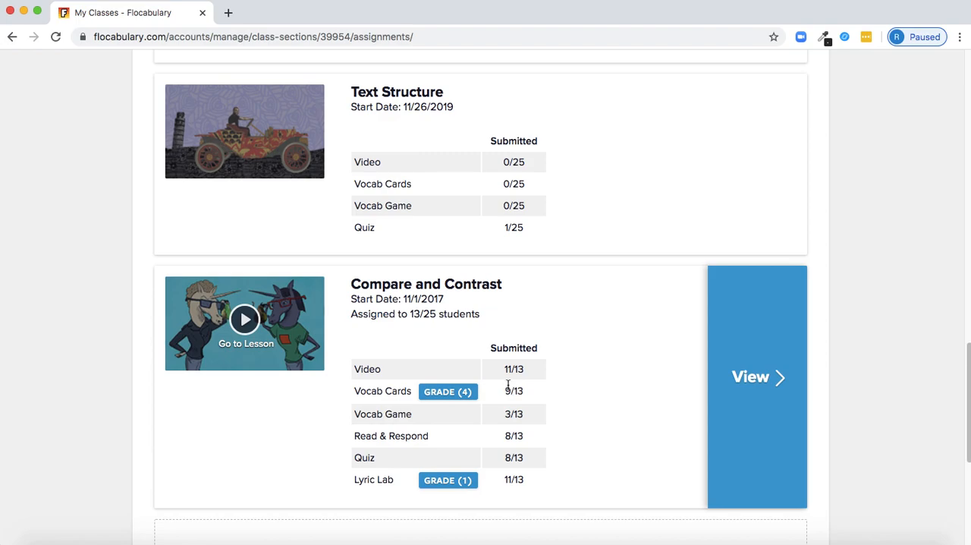
mouse_move(698, 326)
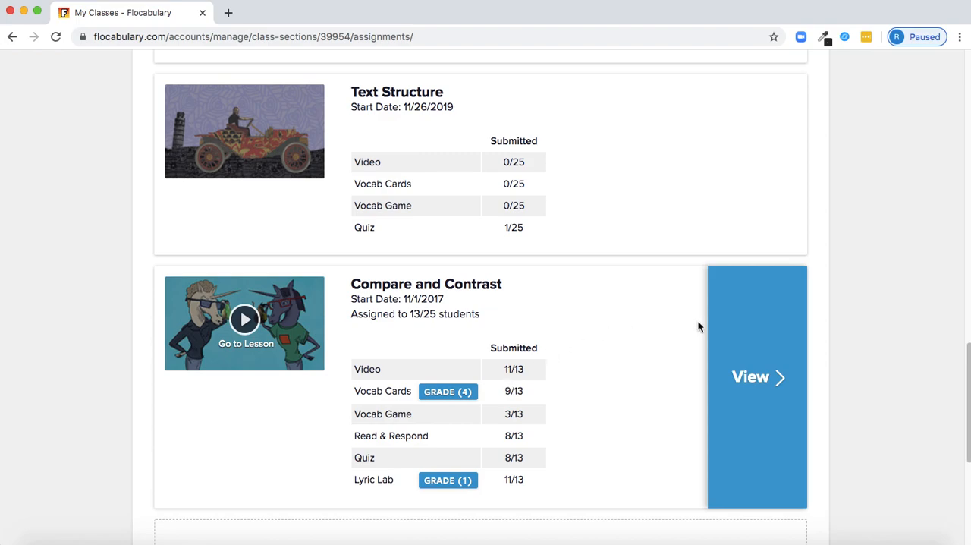
click(756, 376)
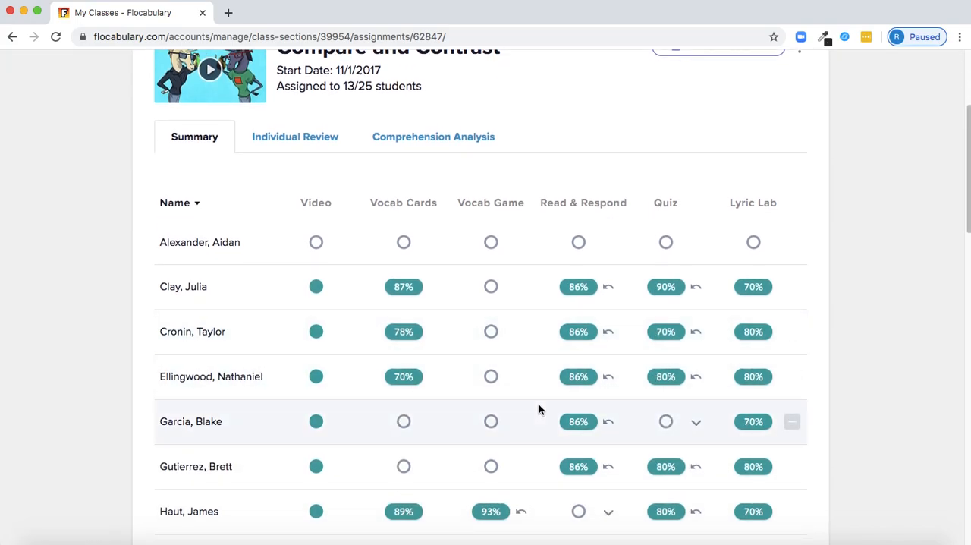
scroll(down, 3)
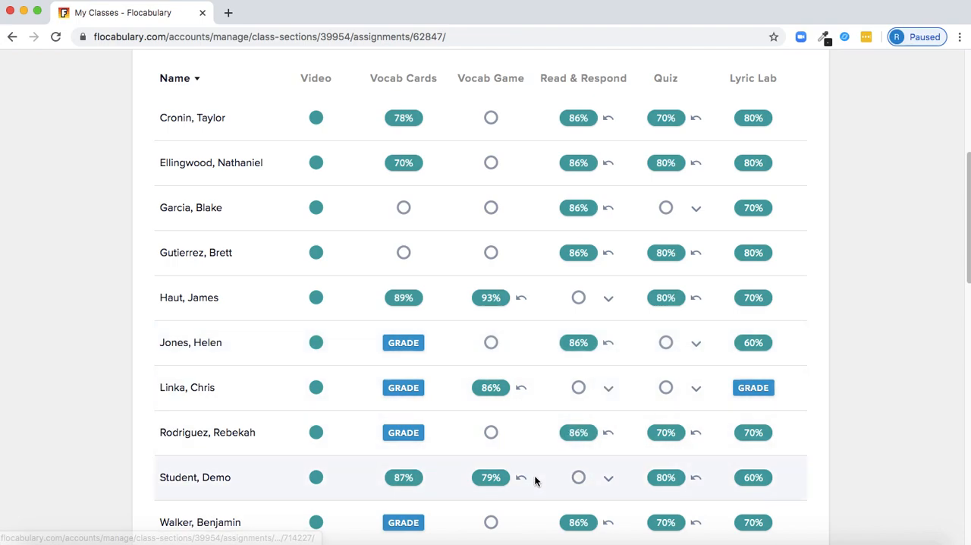
click(522, 476)
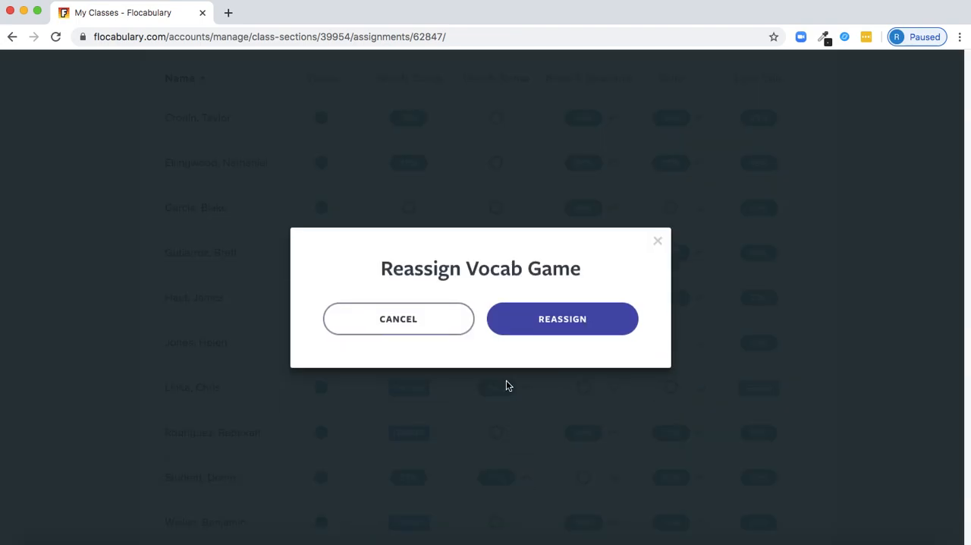
click(561, 317)
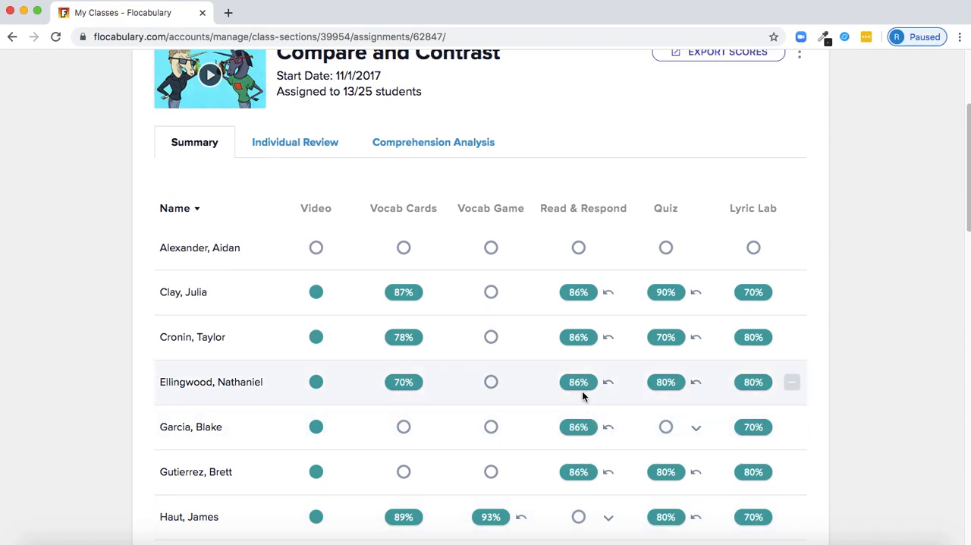
mouse_move(578, 382)
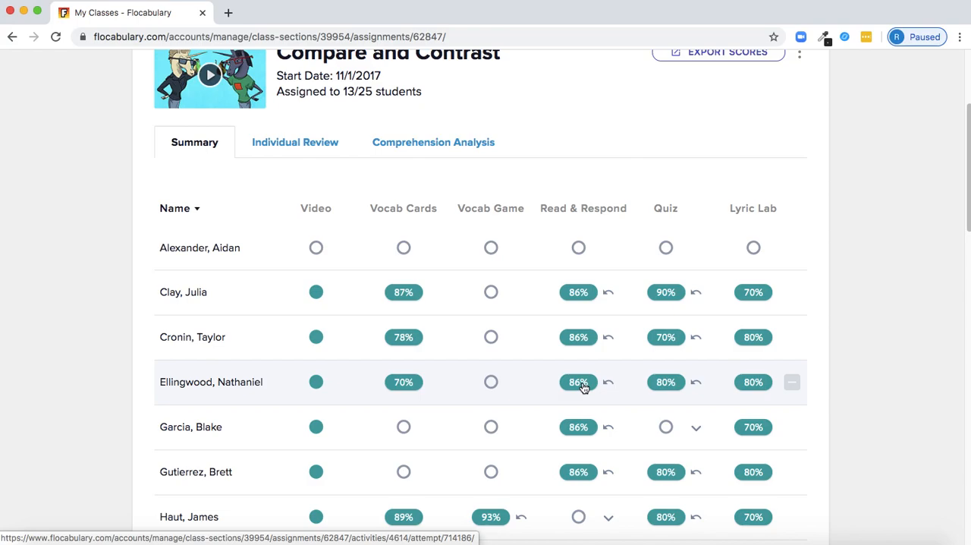
click(578, 383)
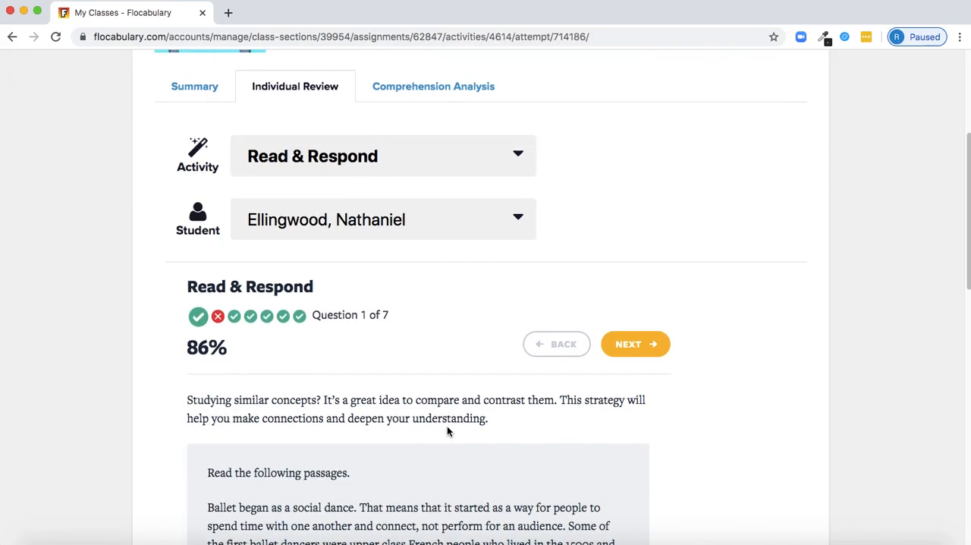
click(634, 343)
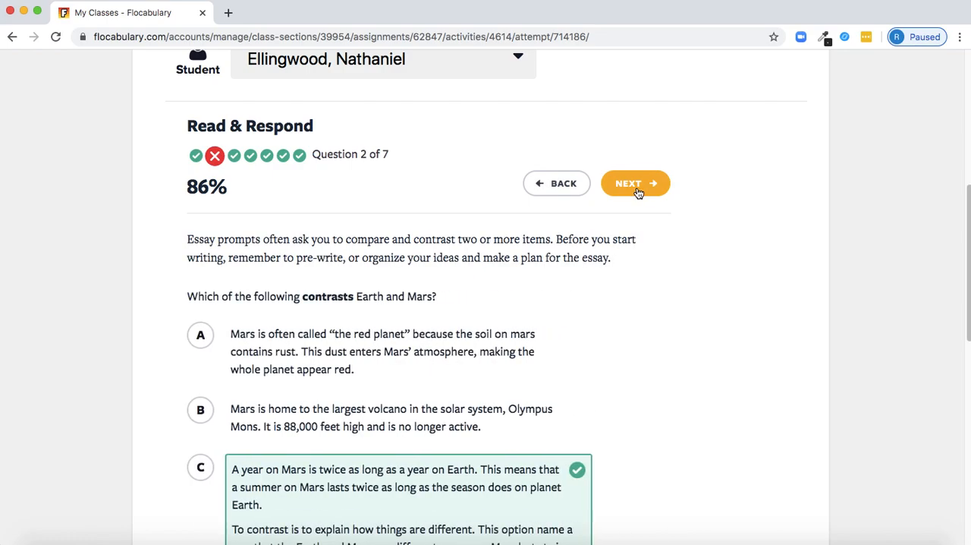
click(635, 182)
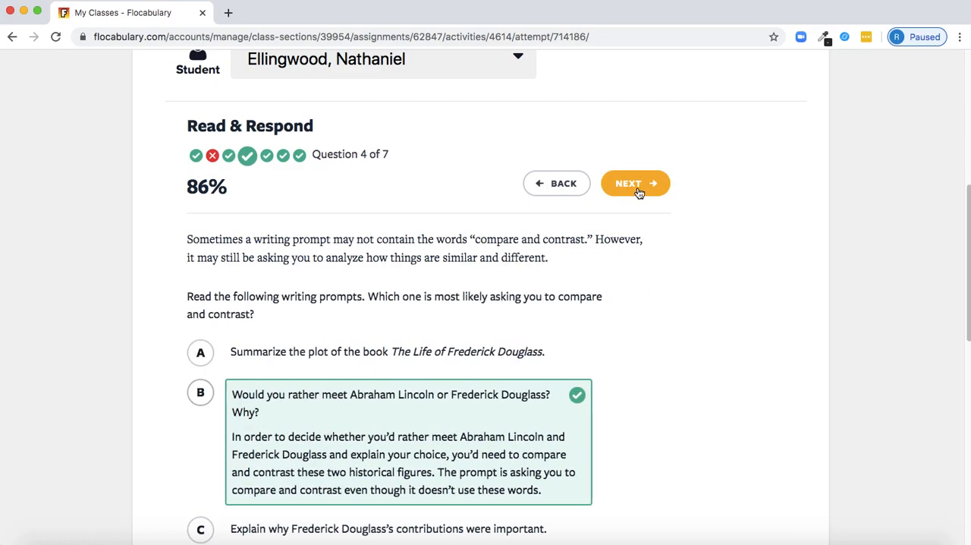
click(634, 182)
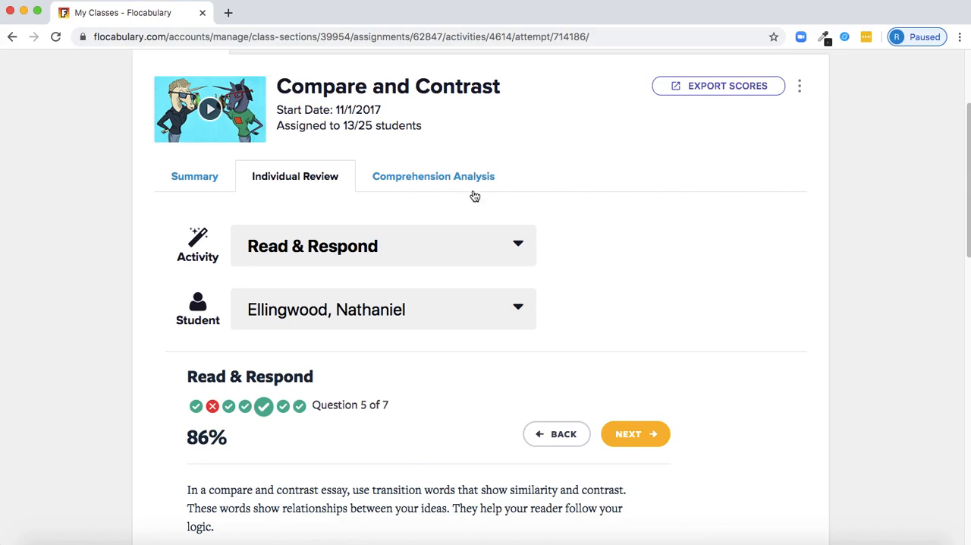
- View the Read & Respond Comprehension Analysis for questions 2, 5 and then 4 (75%)
click(434, 176)
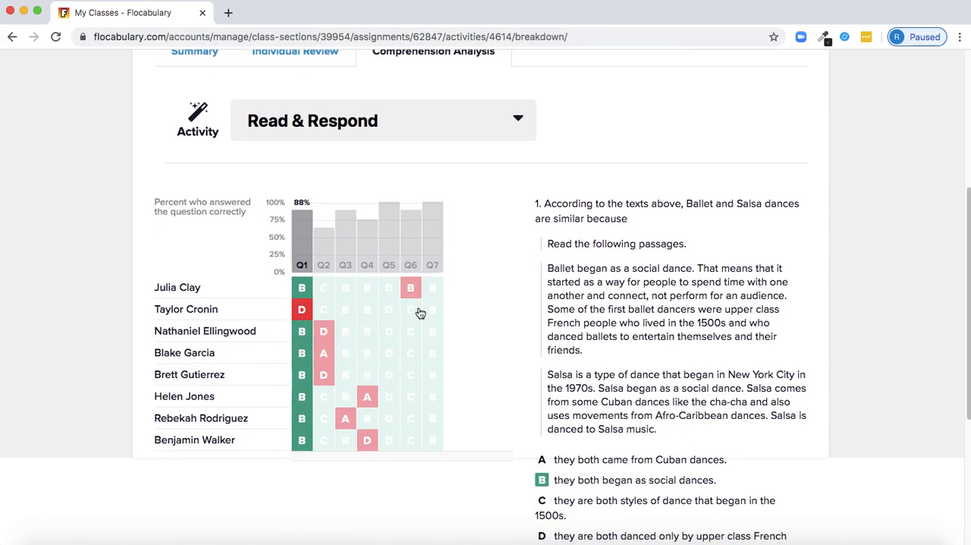
click(323, 235)
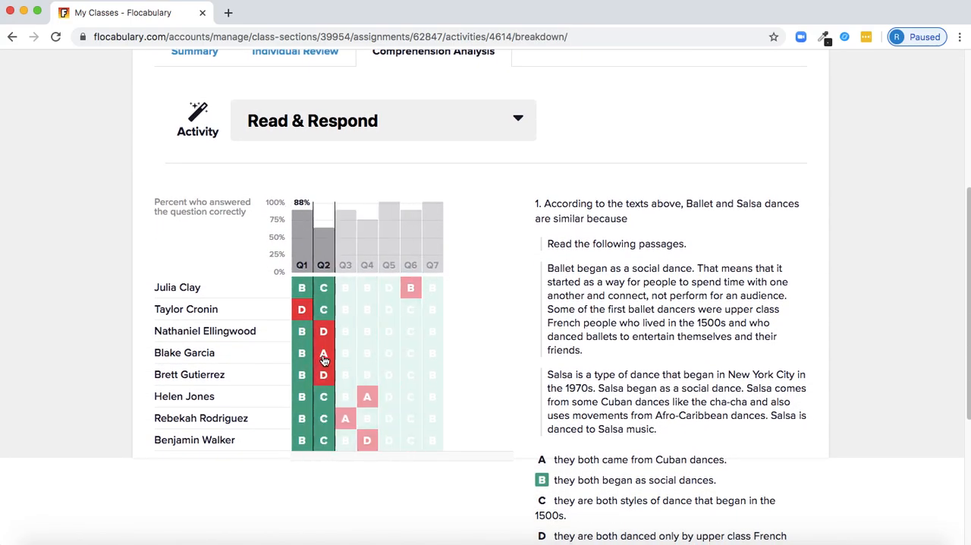
click(367, 235)
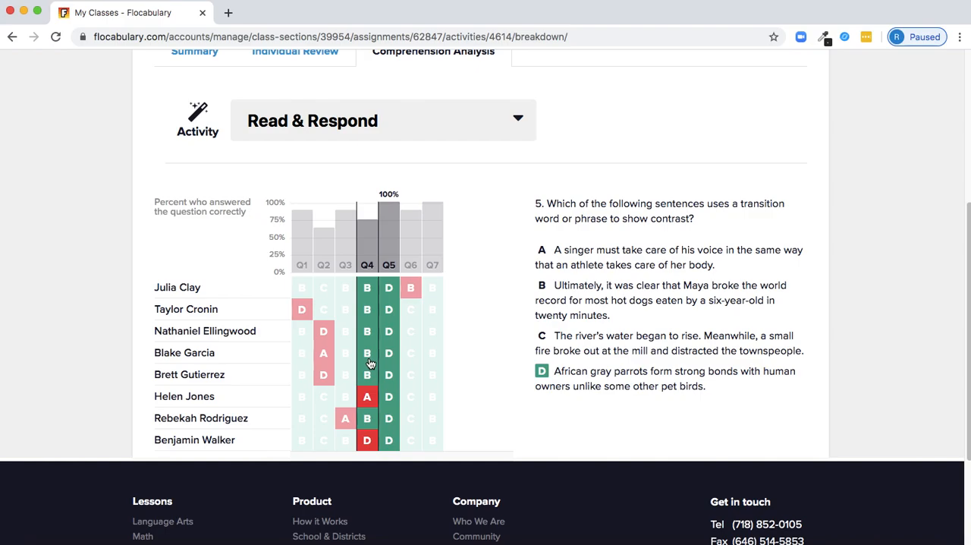
click(367, 235)
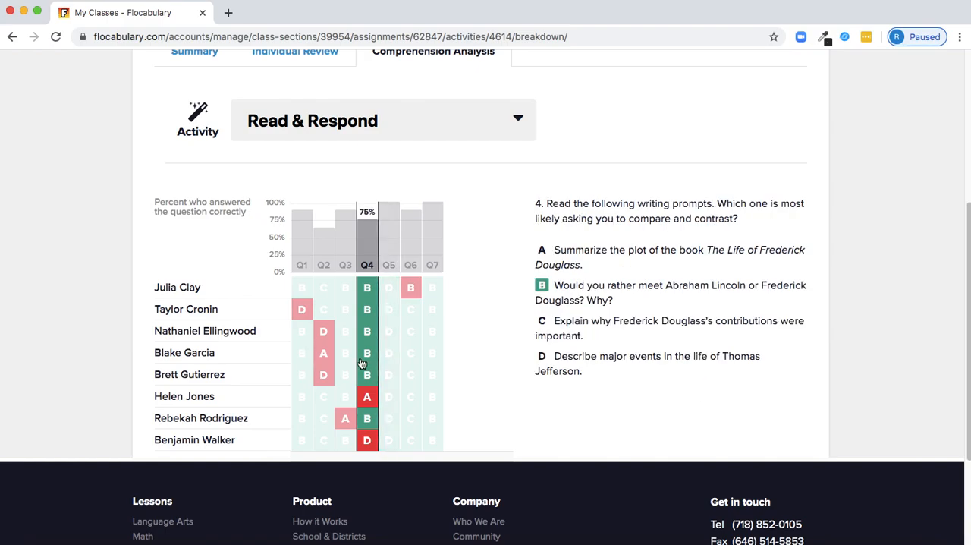